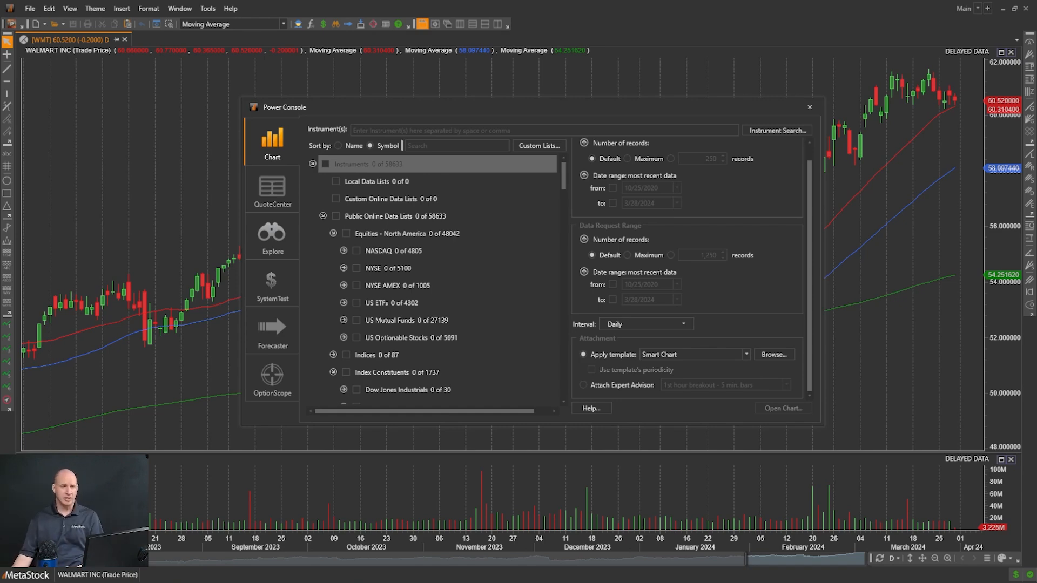
mouse_move(958, 26)
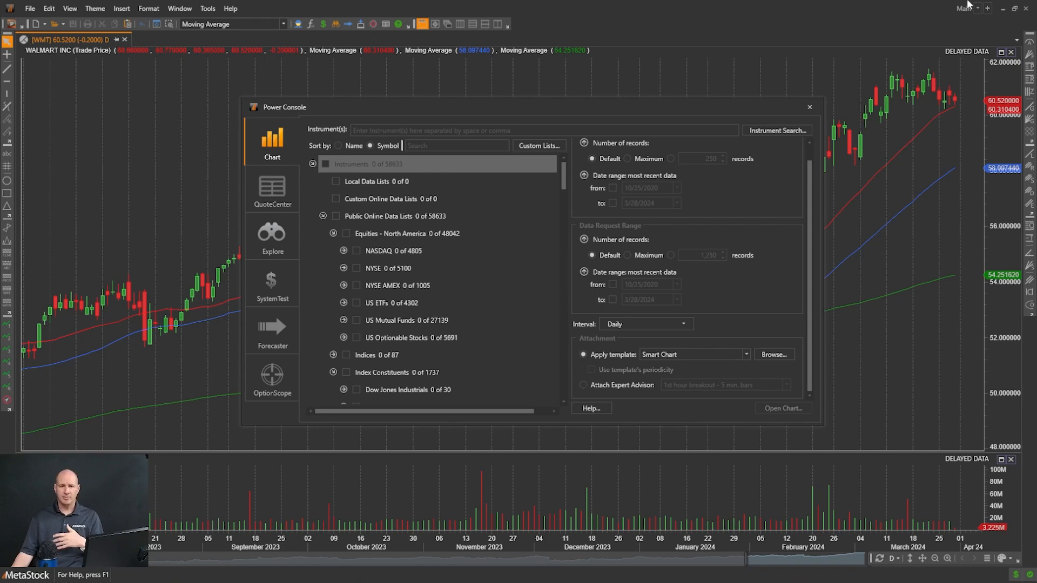
mouse_move(966, 18)
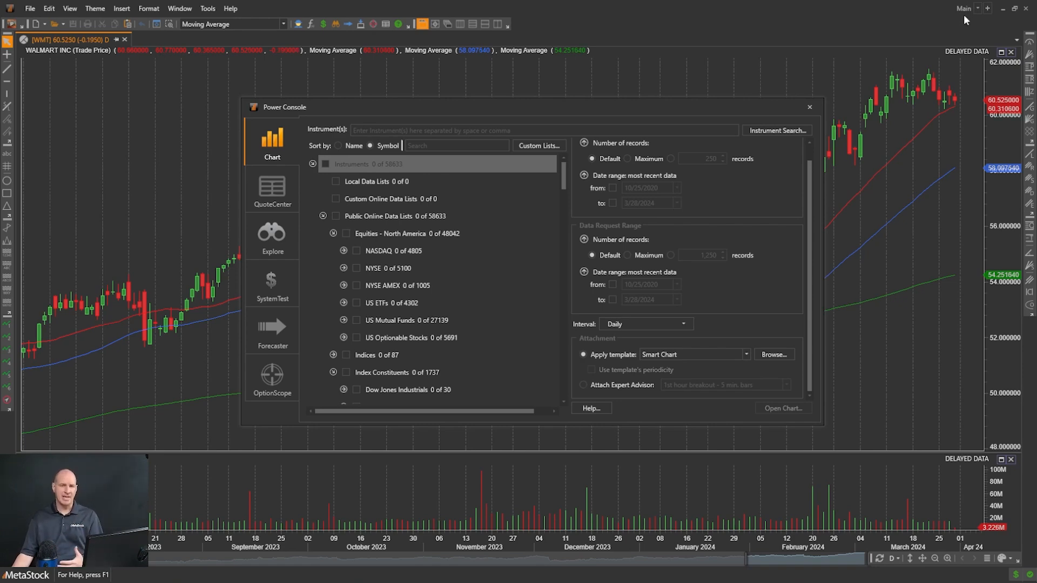
mouse_move(841, 151)
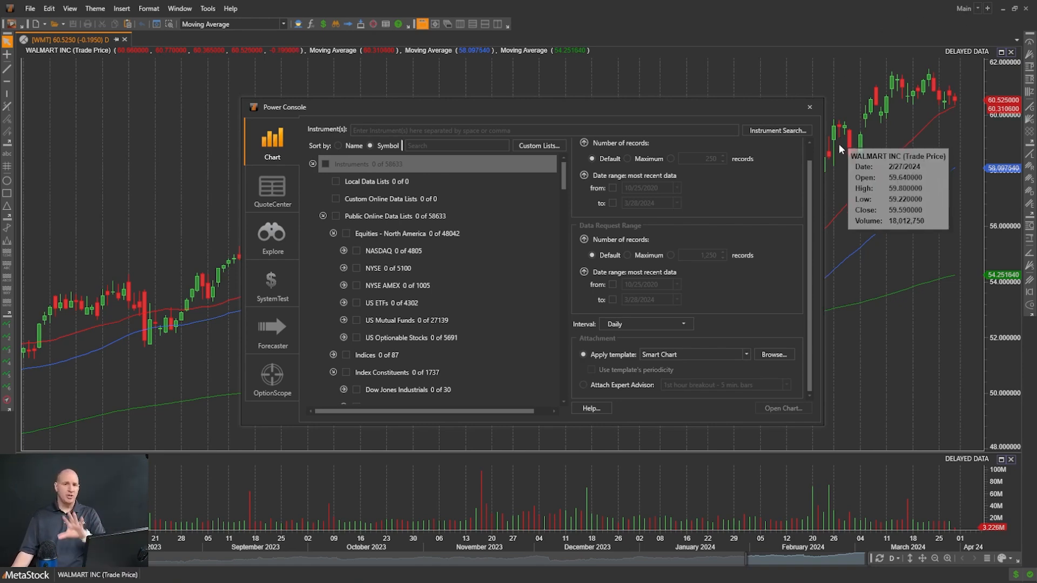
mouse_move(753, 220)
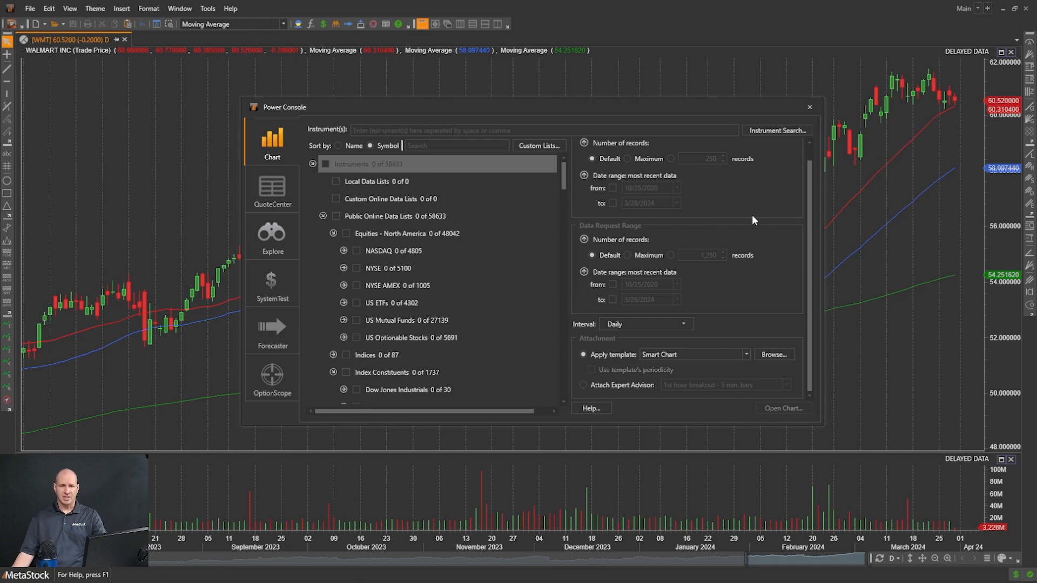
mouse_move(813, 122)
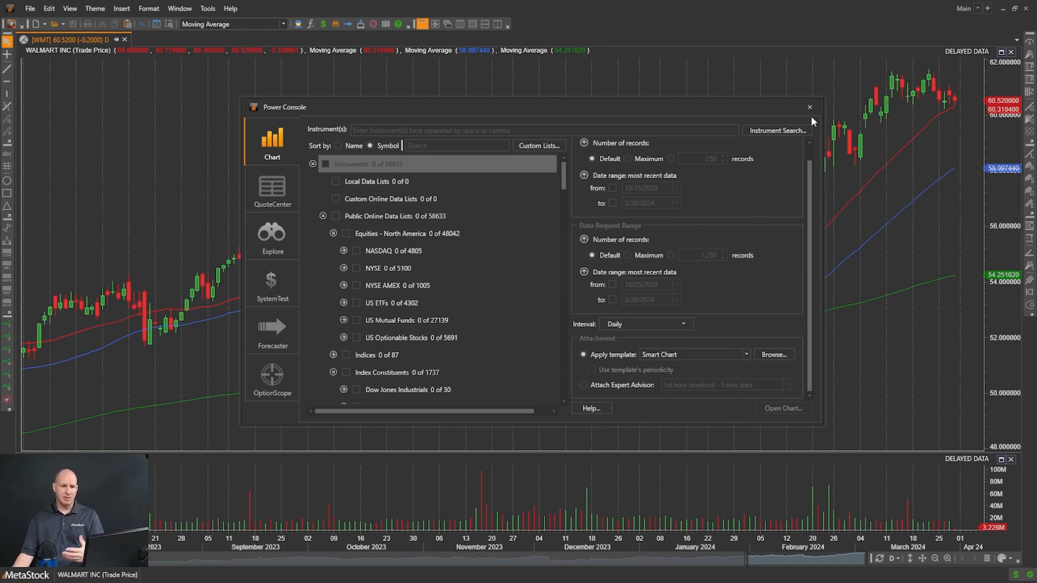
- Close the Power Console and maximize the new empty Layout3 window
click(810, 107)
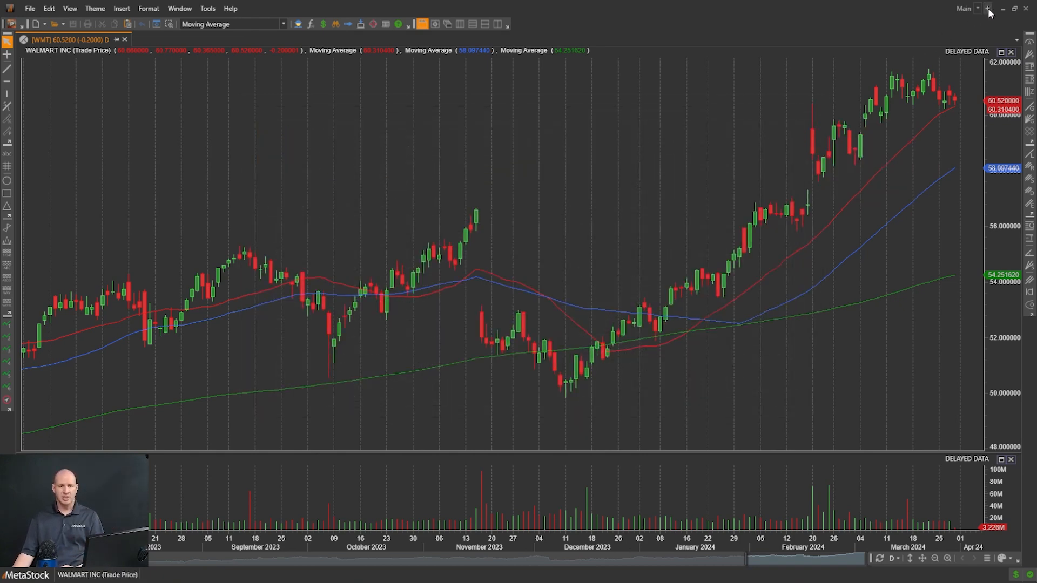
mouse_move(989, 13)
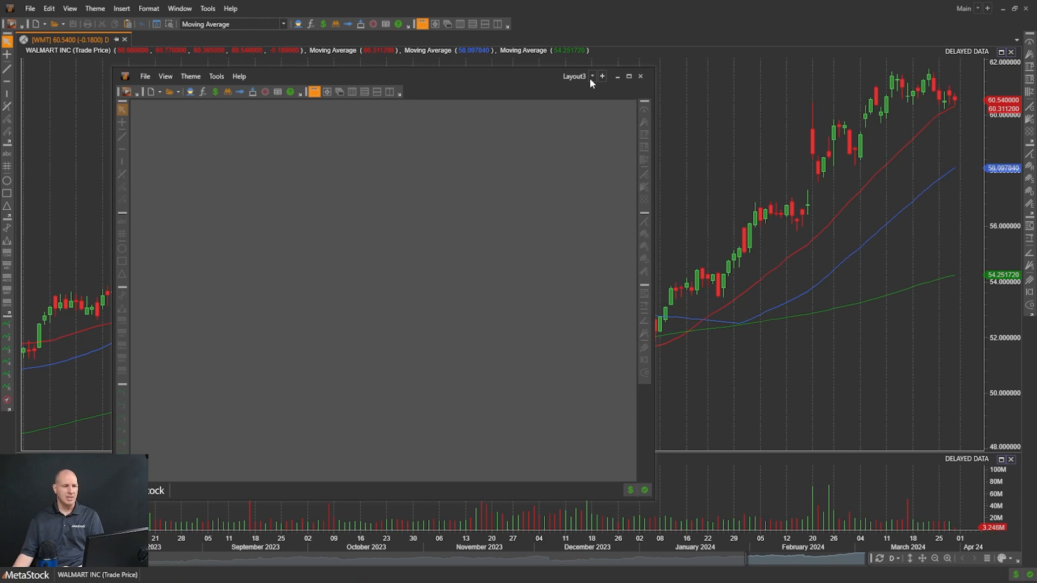
click(629, 75)
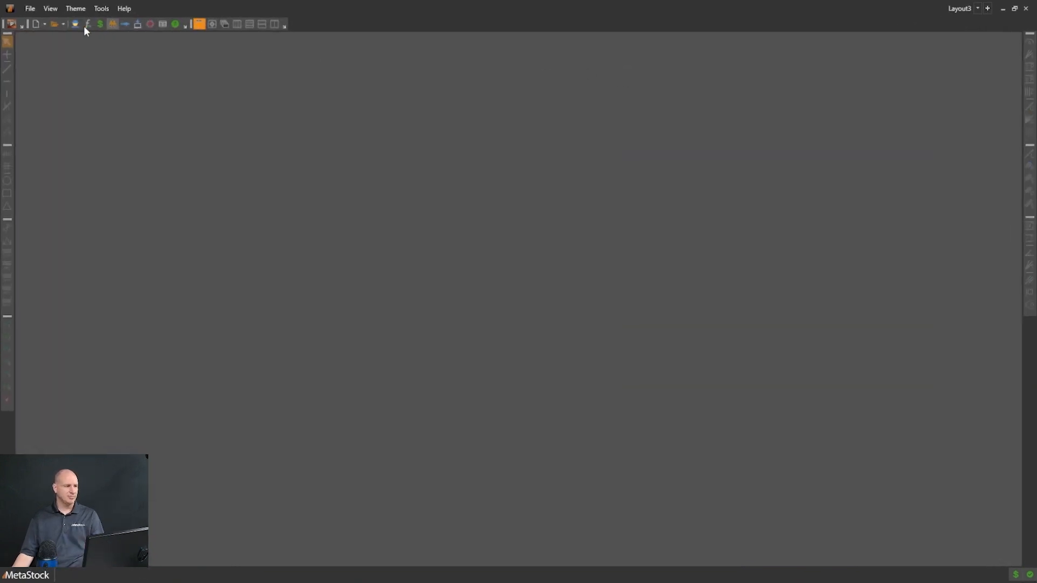
- From the Power Console, chart every stock in the US Industry - Airlines list
click(113, 25)
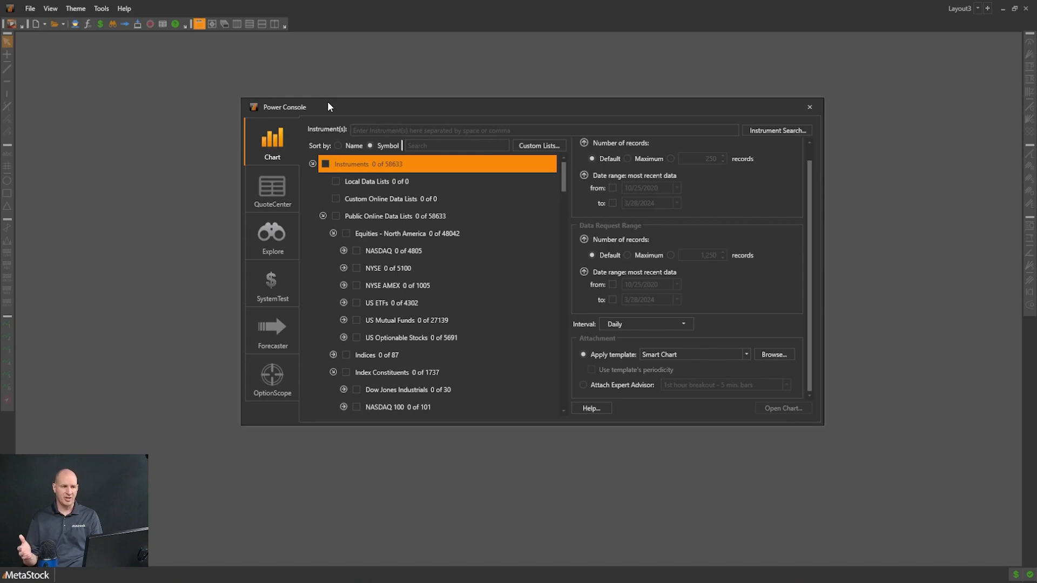
mouse_move(401, 181)
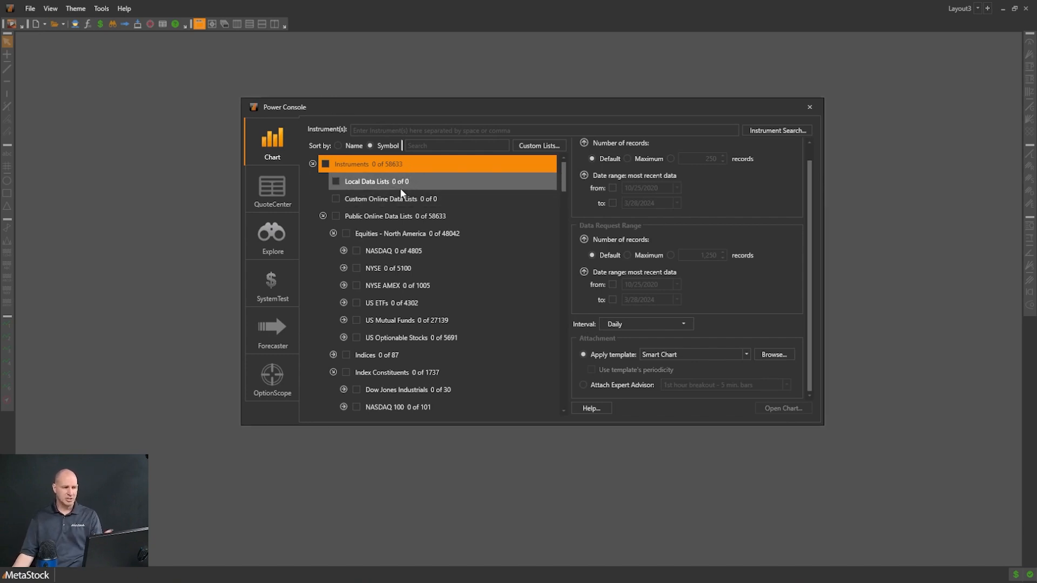
scroll(down, 3)
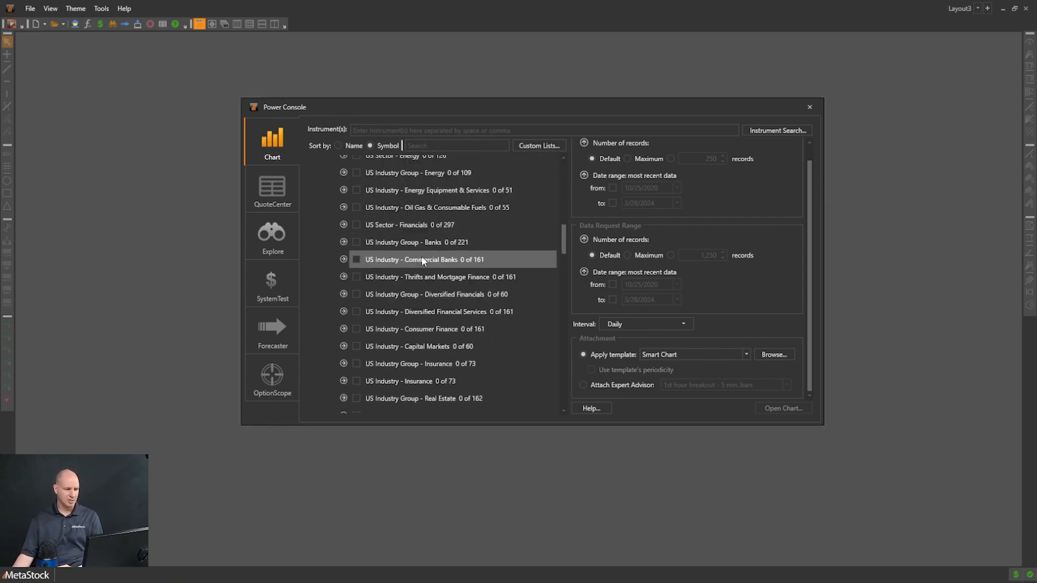
scroll(down, 3)
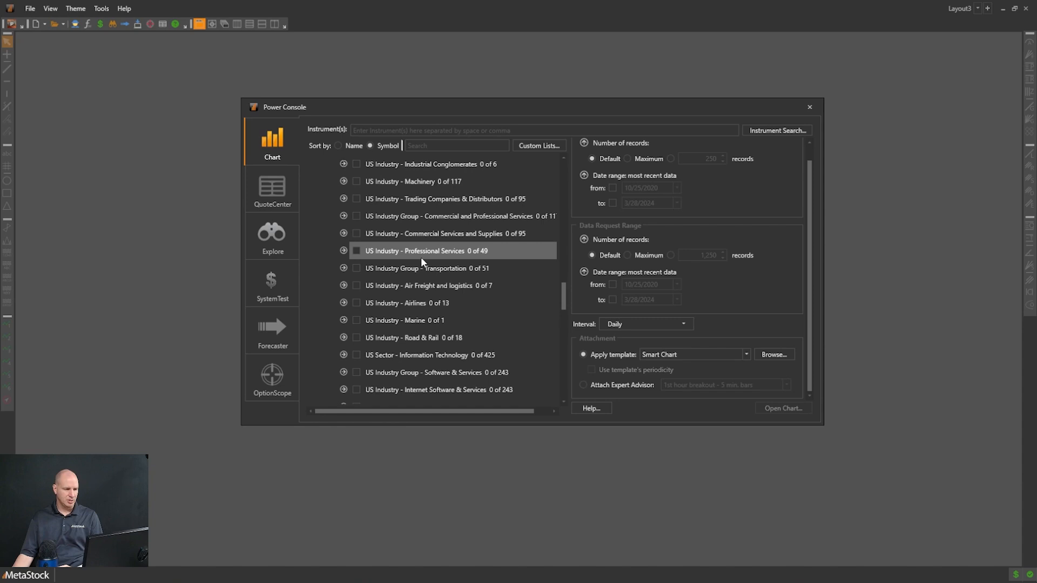
scroll(down, 3)
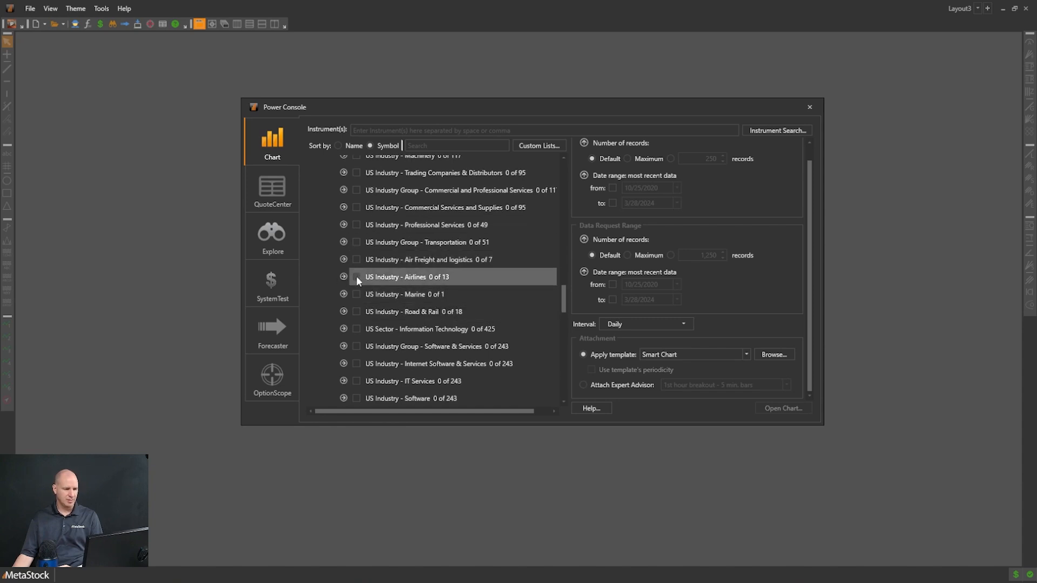
click(356, 277)
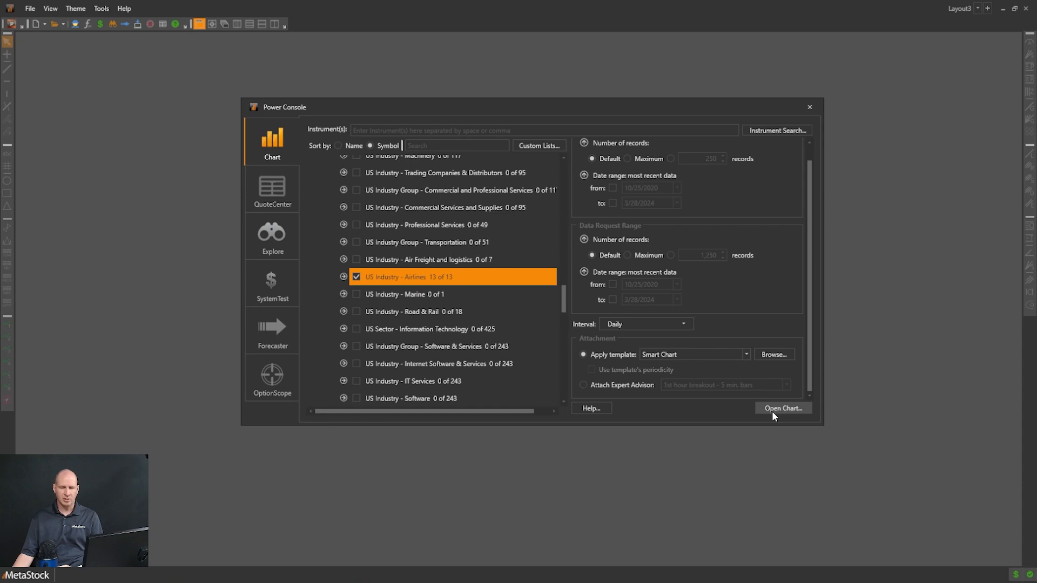
click(783, 408)
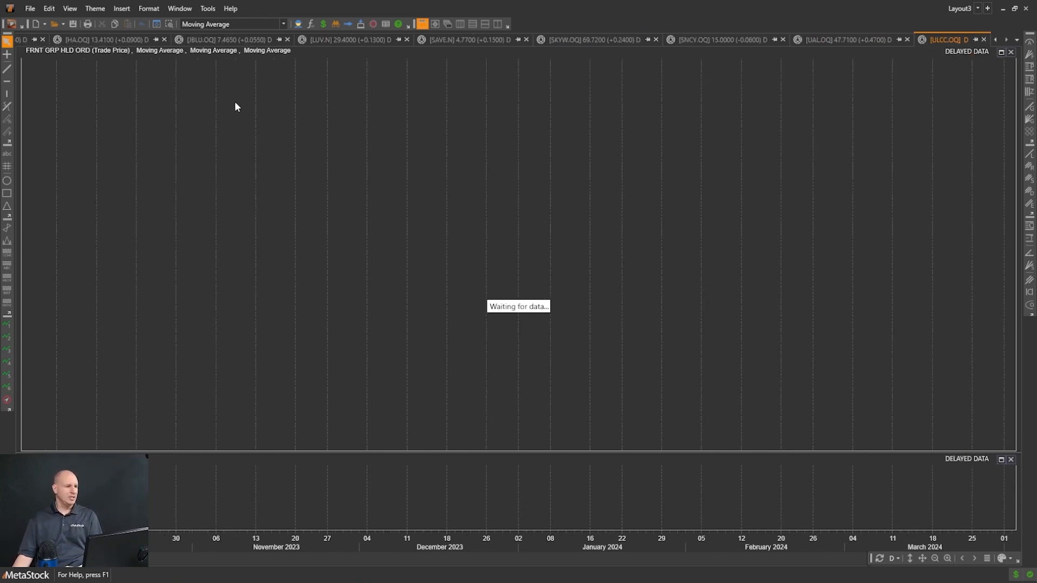
- Save the layout of airline charts as Airlines.mwl via File > Save As
click(59, 40)
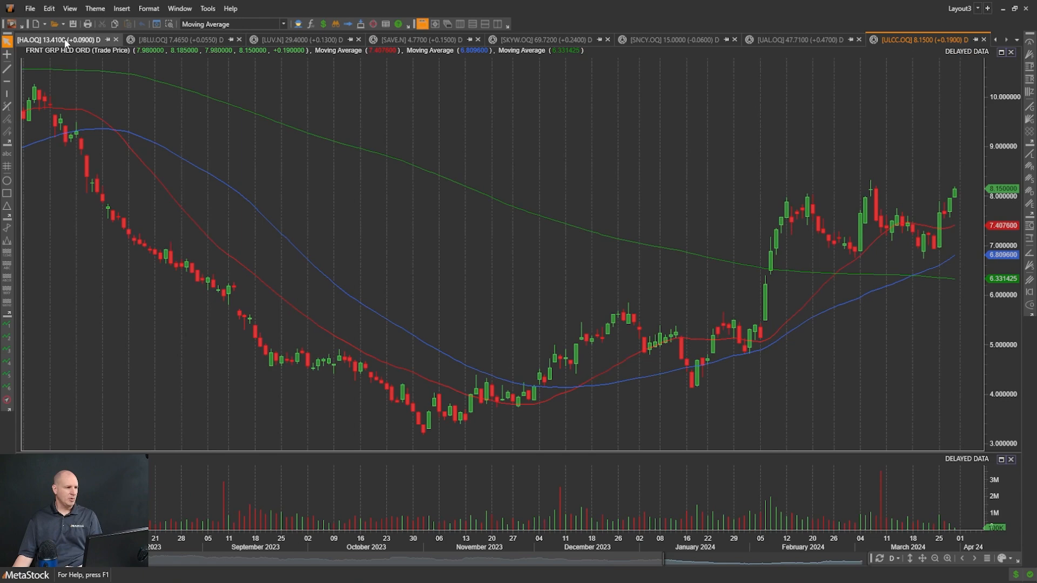
click(30, 7)
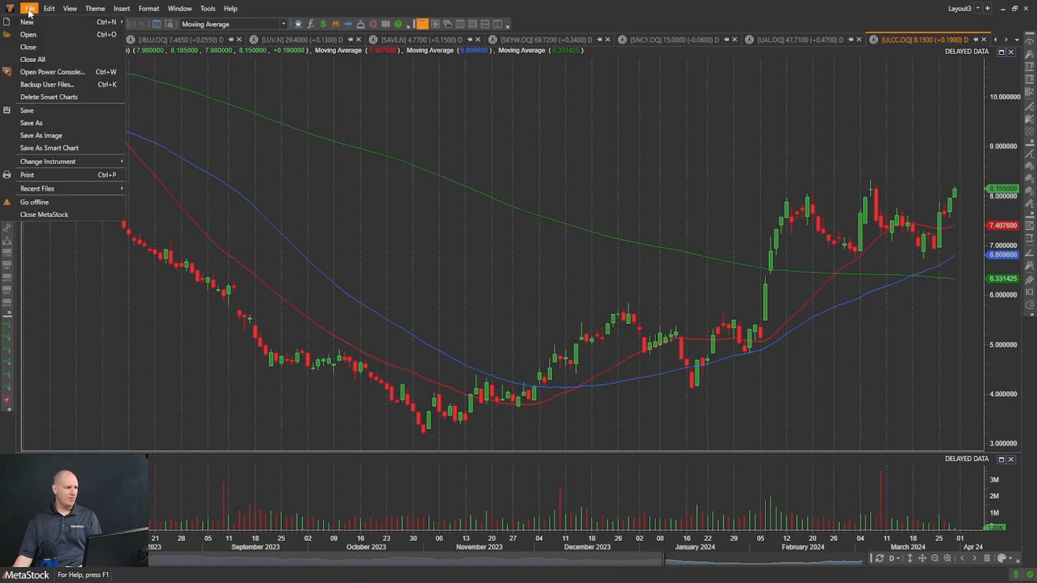
mouse_move(31, 123)
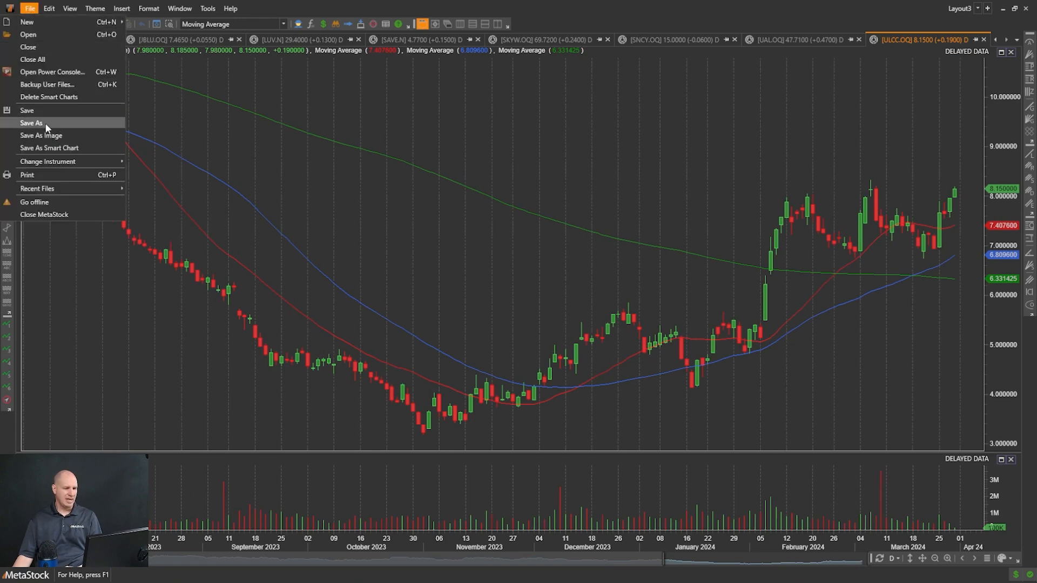
click(31, 123)
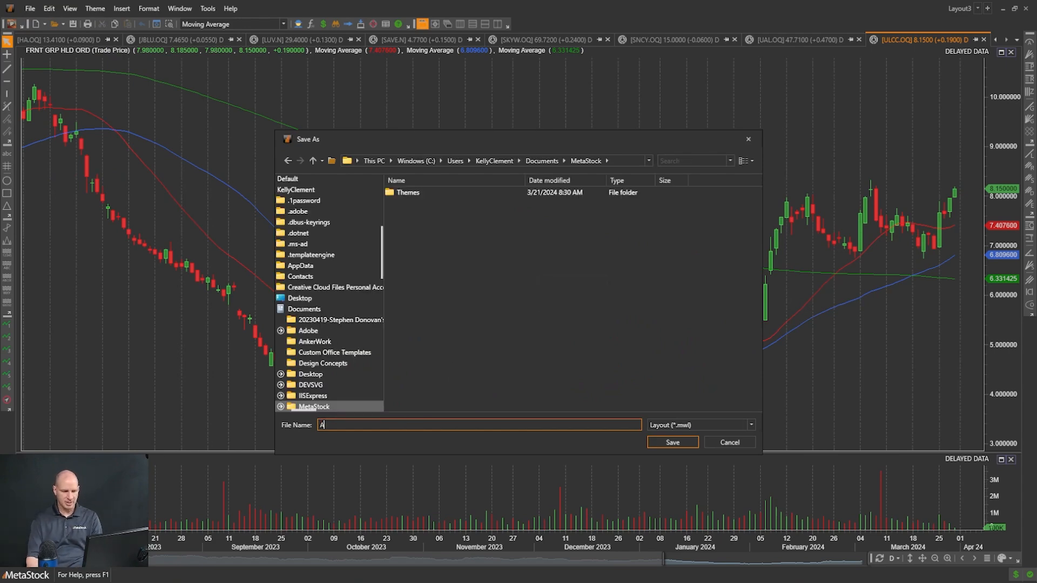
text(Airlines)
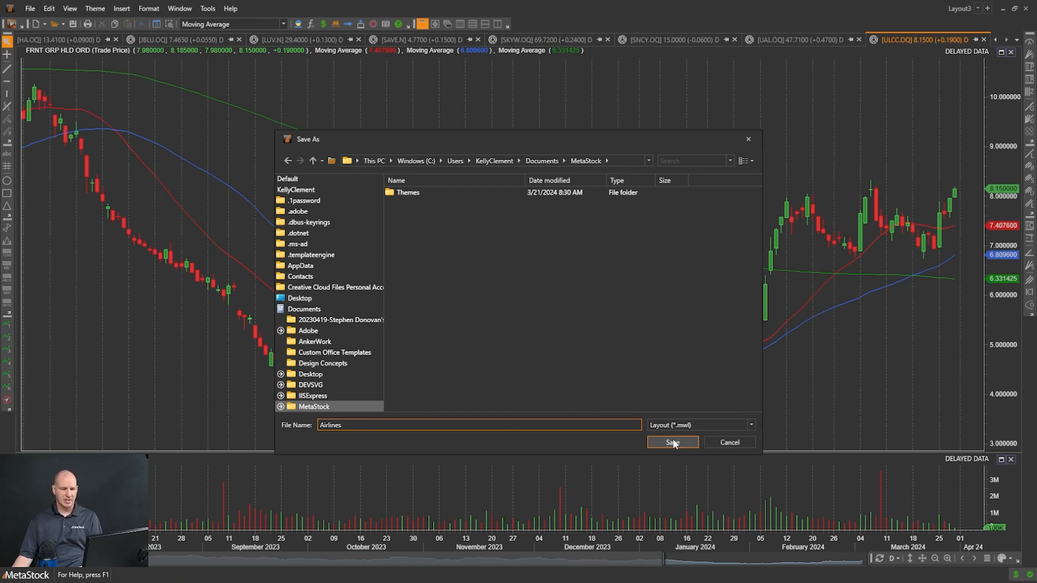
click(672, 441)
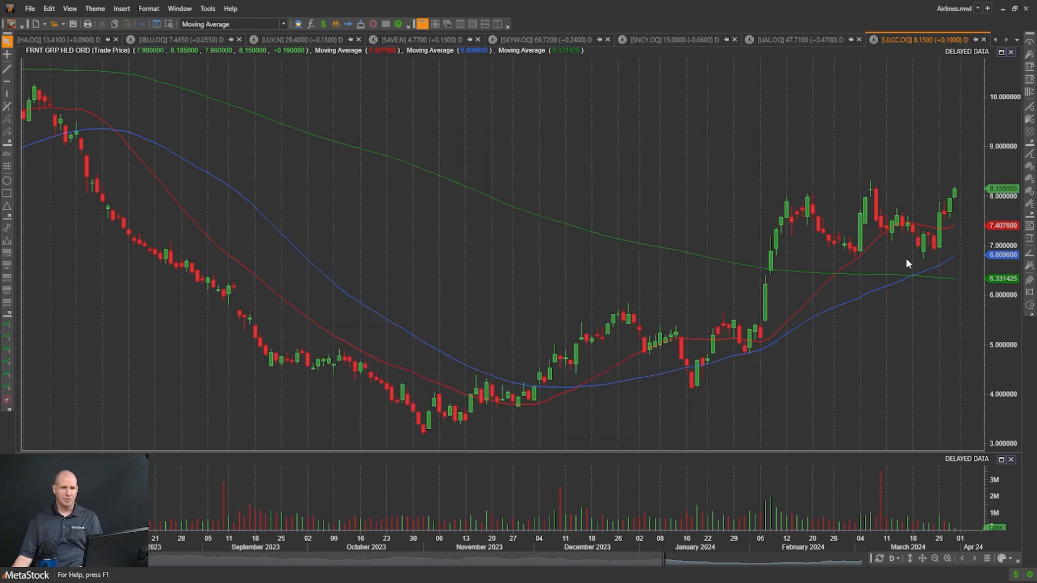
mouse_move(946, 14)
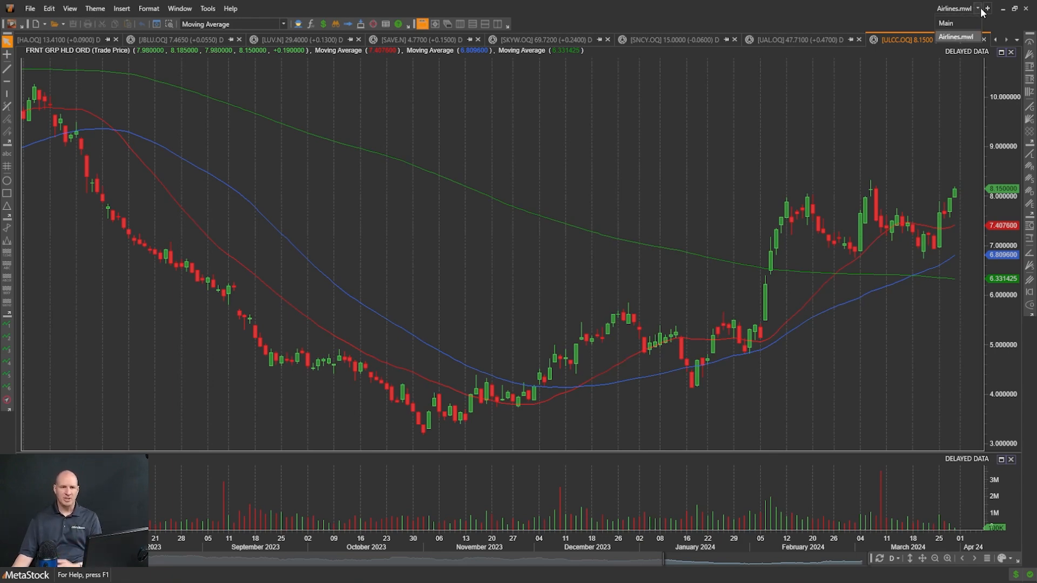
click(945, 22)
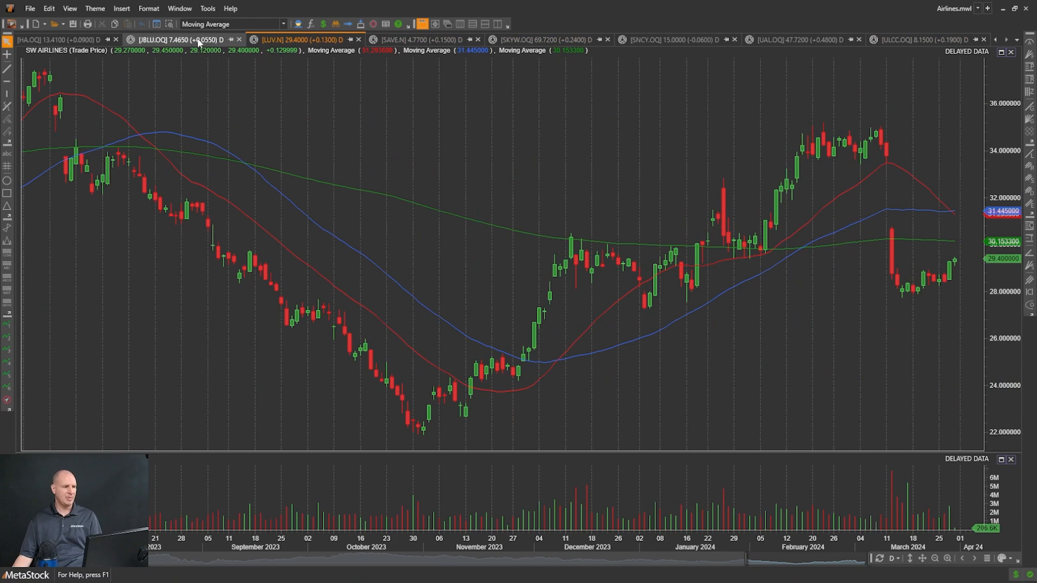
click(529, 40)
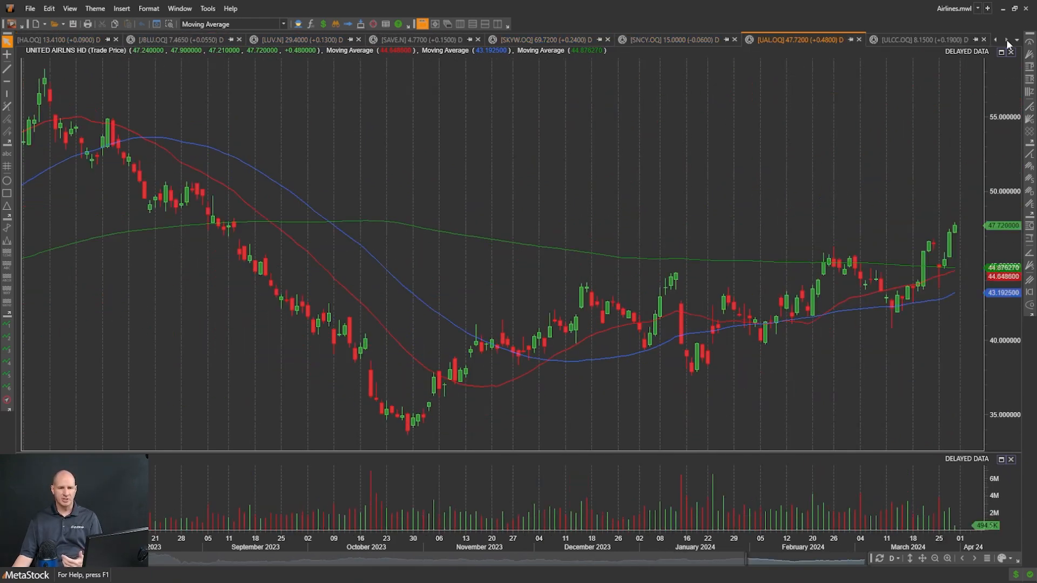
click(60, 40)
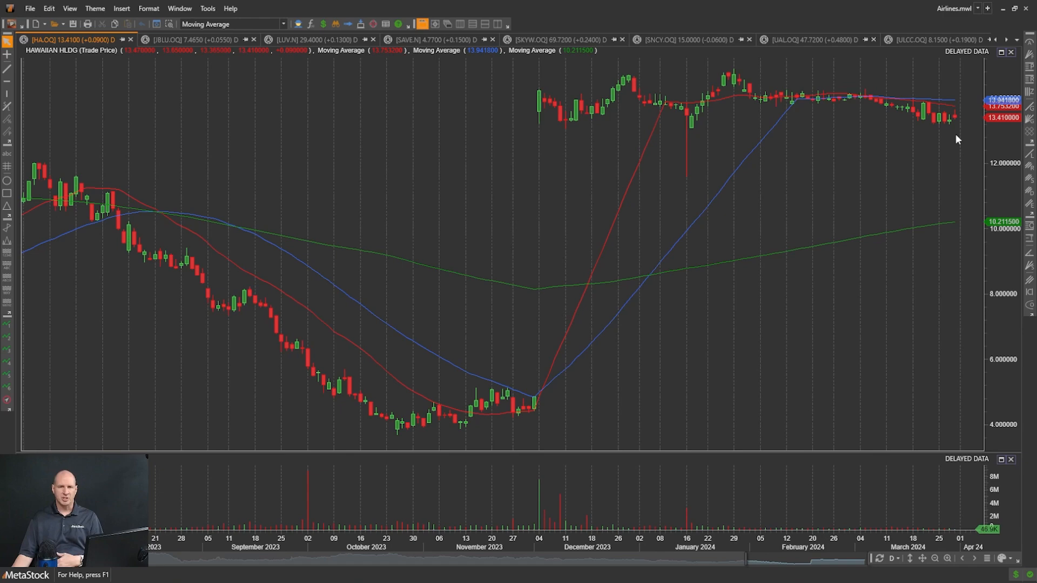
mouse_move(696, 155)
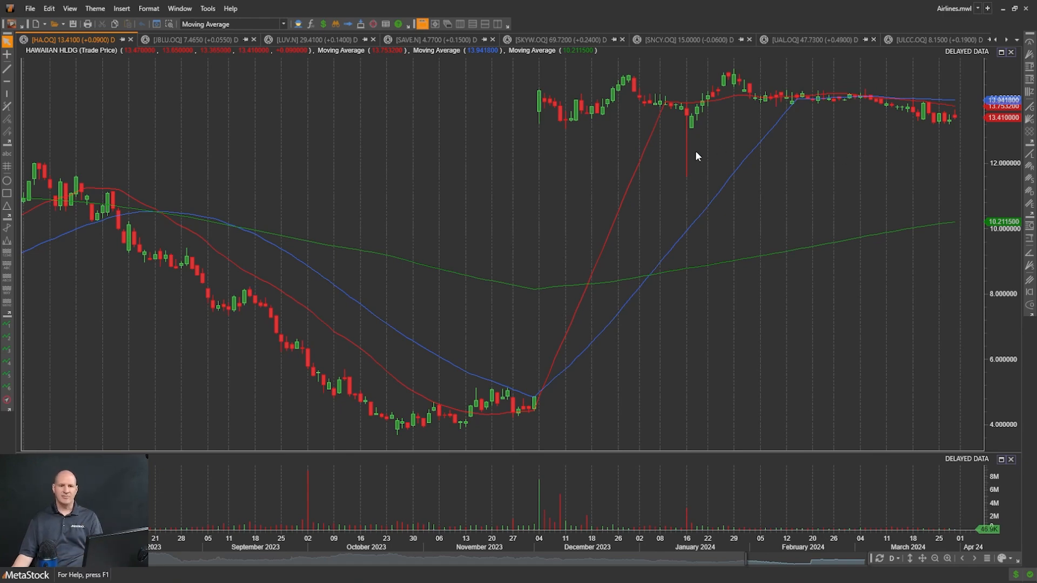
mouse_move(424, 196)
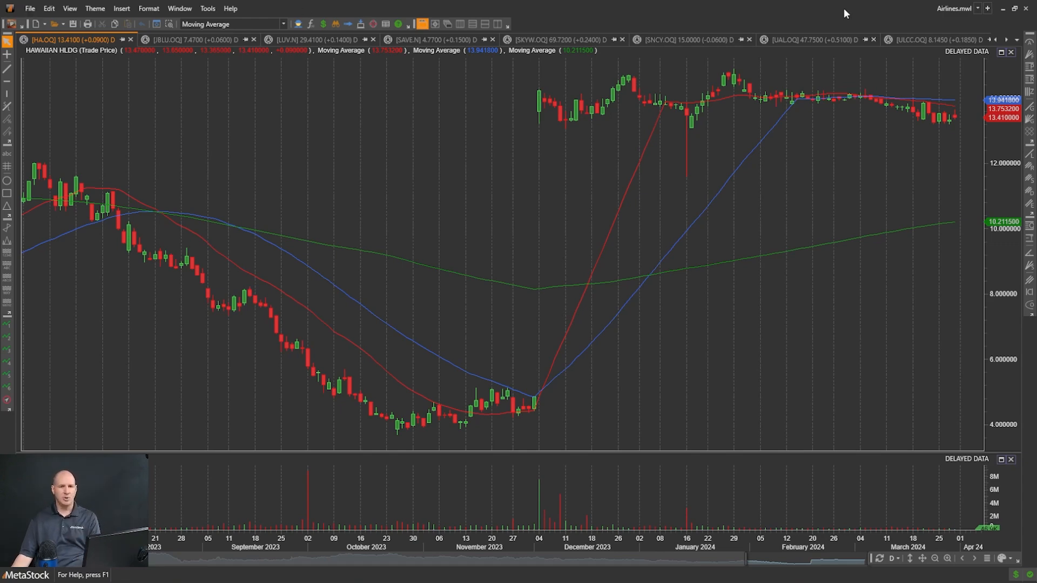
mouse_move(136, 8)
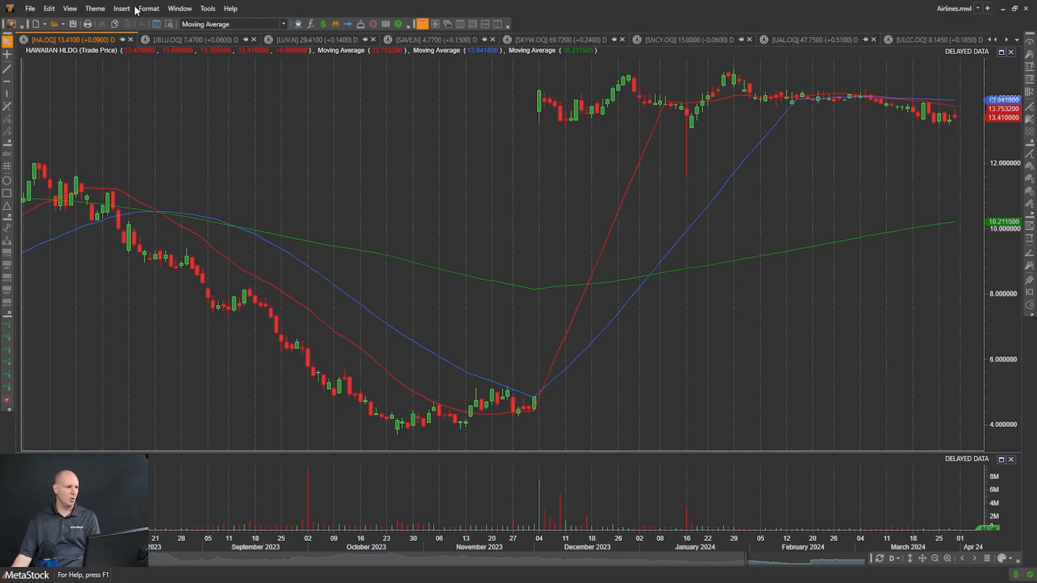
- Start a maximized Layout4 and enter SPY DIA QQQ.O IWM as the instruments to chart
click(30, 7)
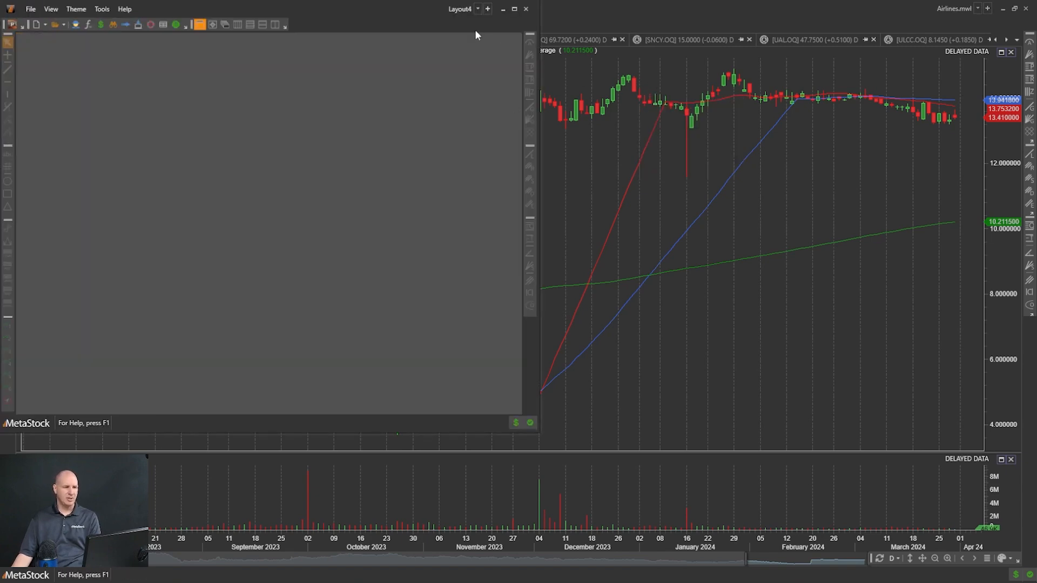
mouse_move(514, 10)
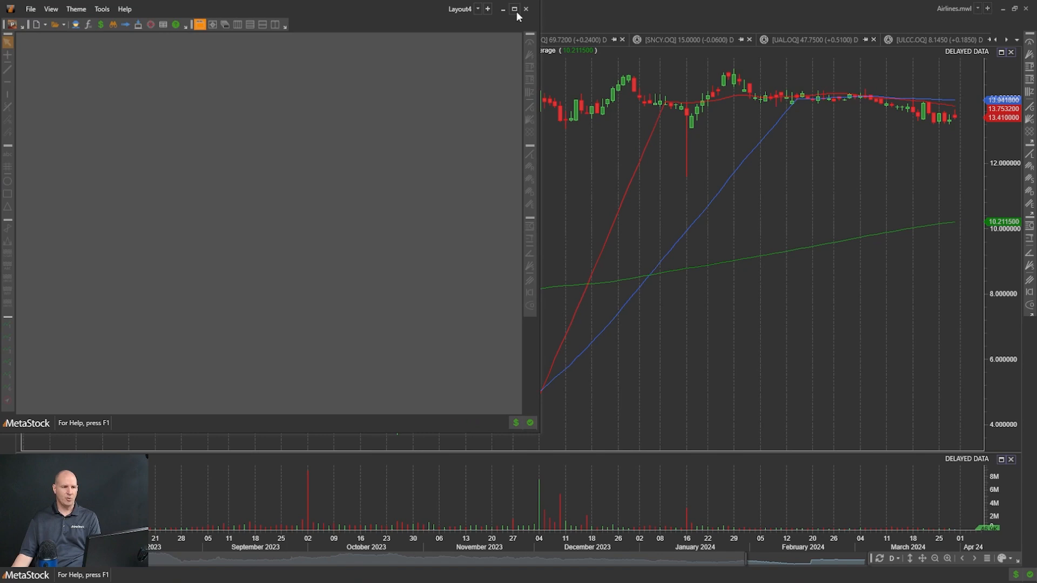
click(513, 9)
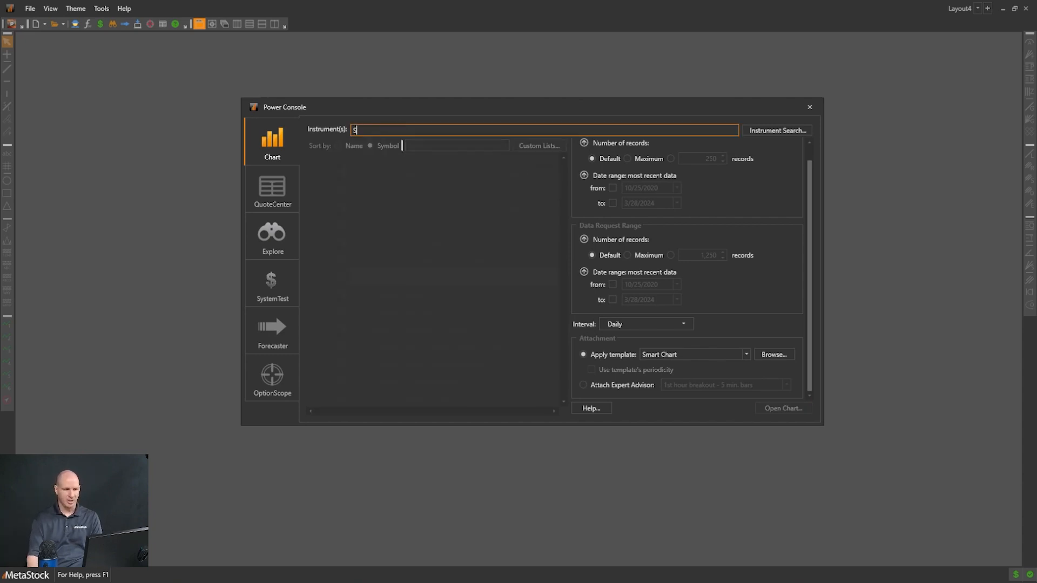
text(PY DIA)
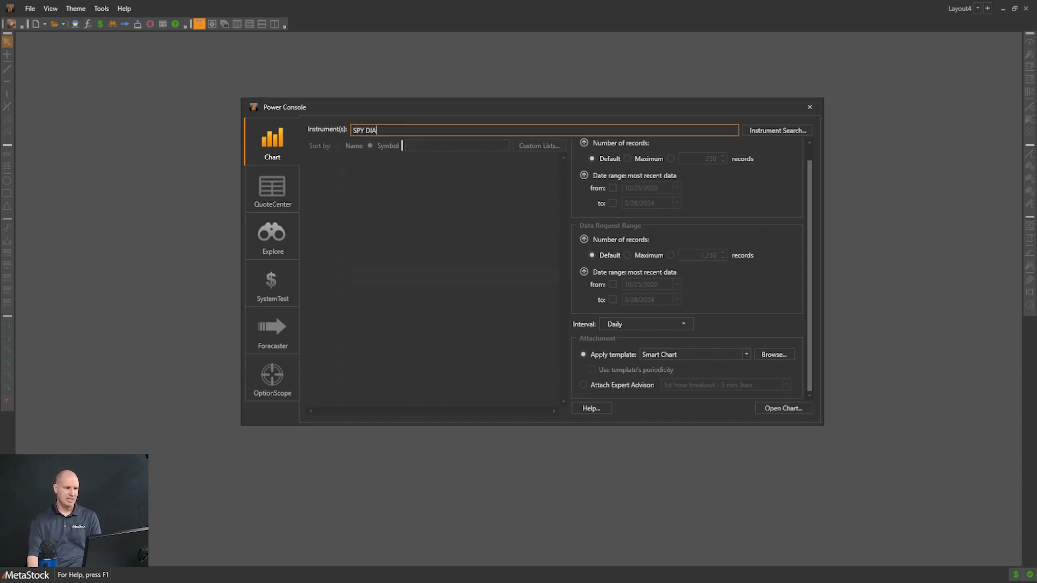
text(QQQ)
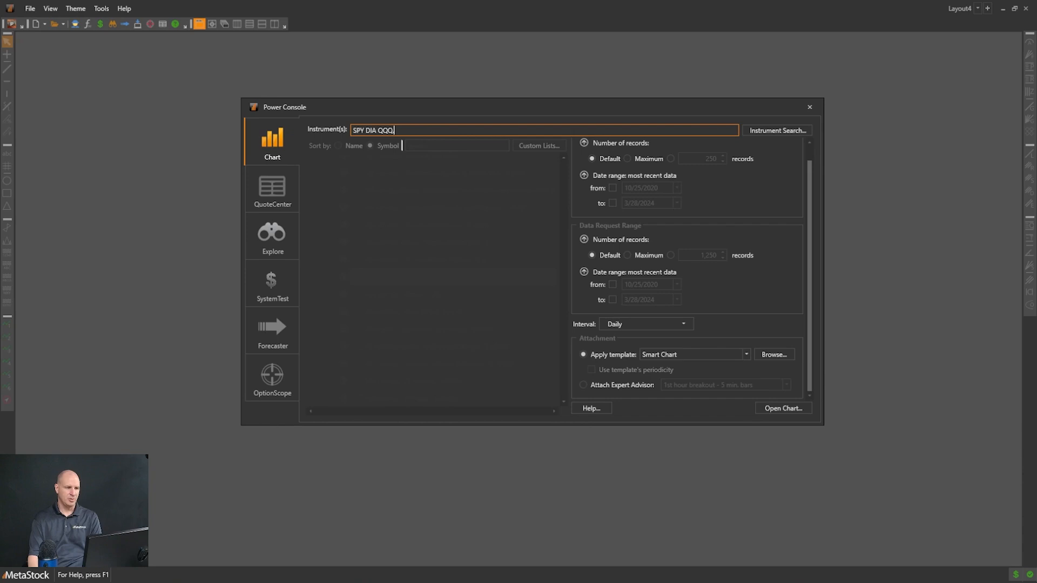
text(.O IWM)
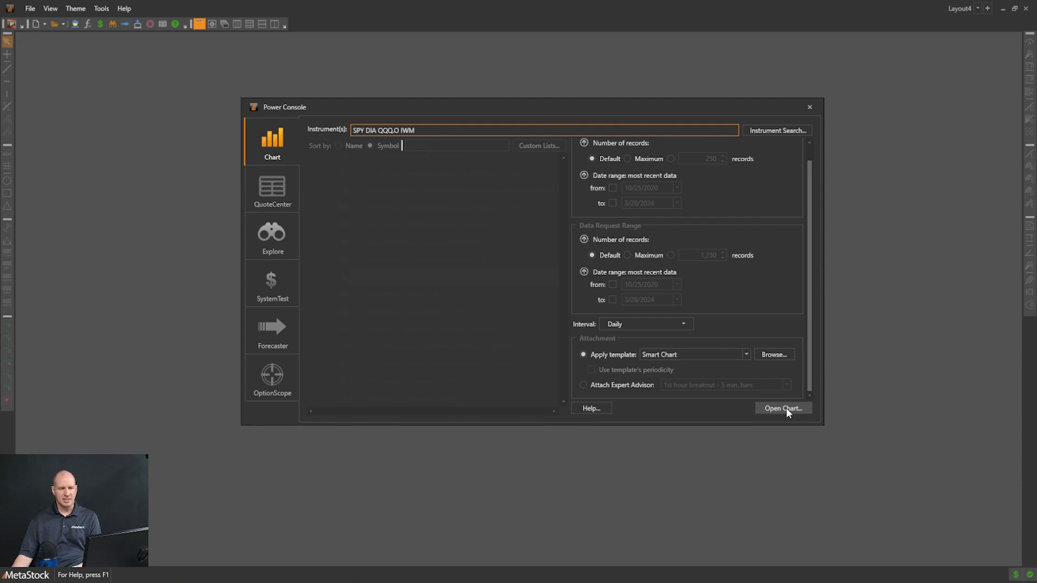
- Chart SPY, DIA, QQQ.O and IWM and tile the four charts in a grid
click(783, 408)
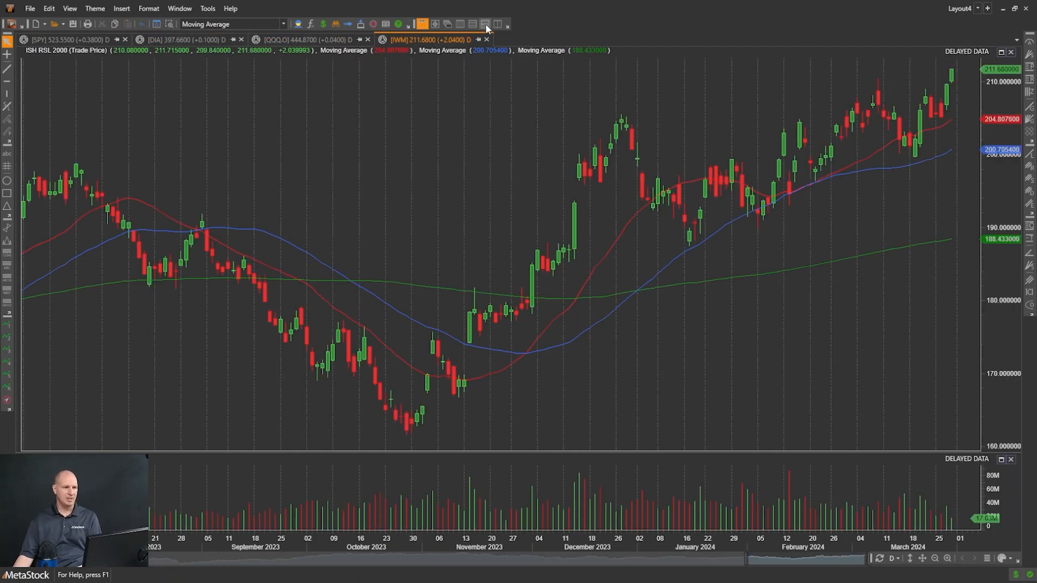
click(472, 24)
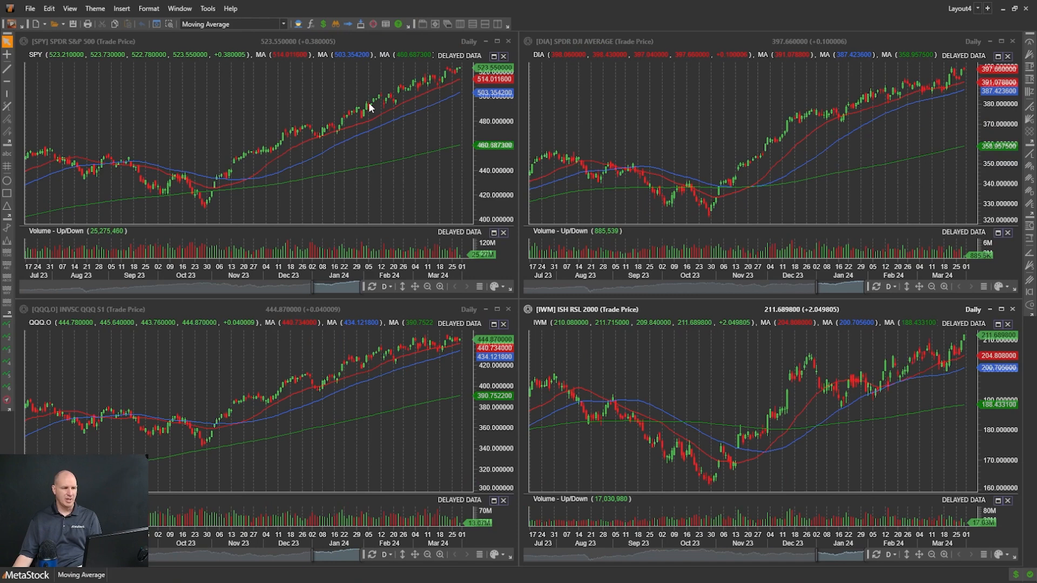
mouse_move(428, 196)
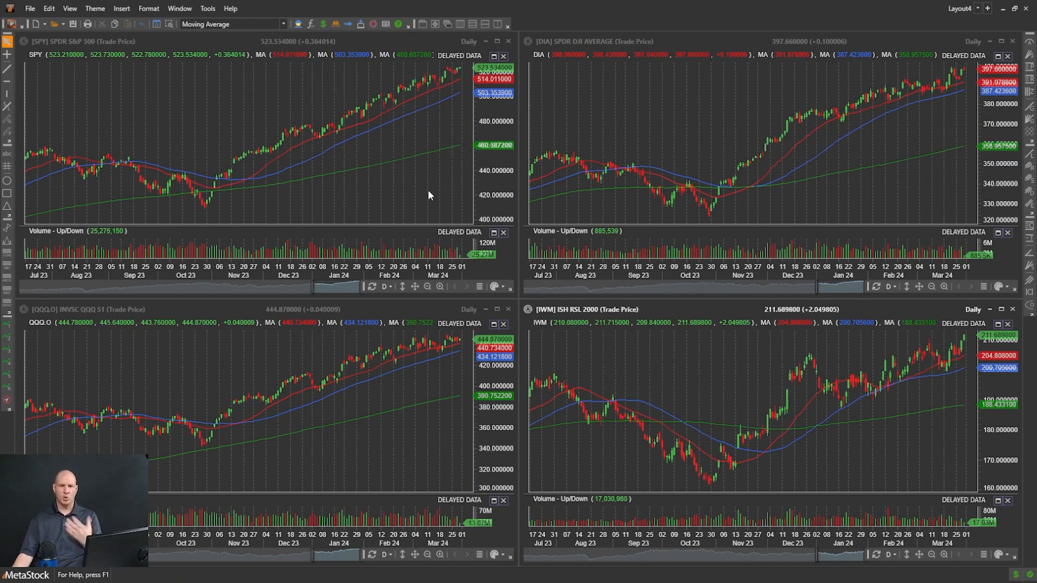
mouse_move(397, 140)
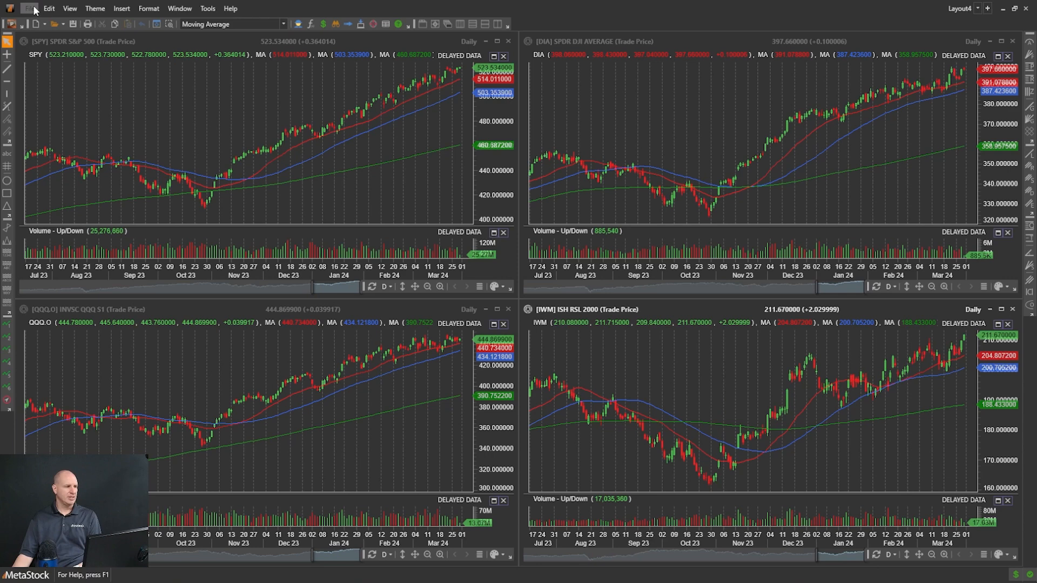
- Save the four-chart layout as Market ETF.mwl, retyping the name from Sector ETF
click(29, 7)
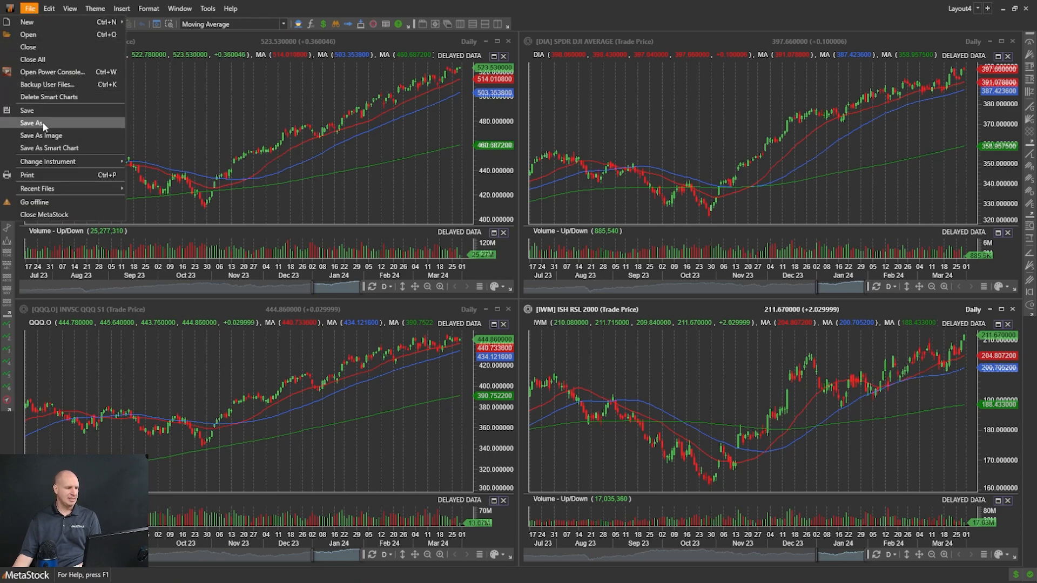
click(33, 123)
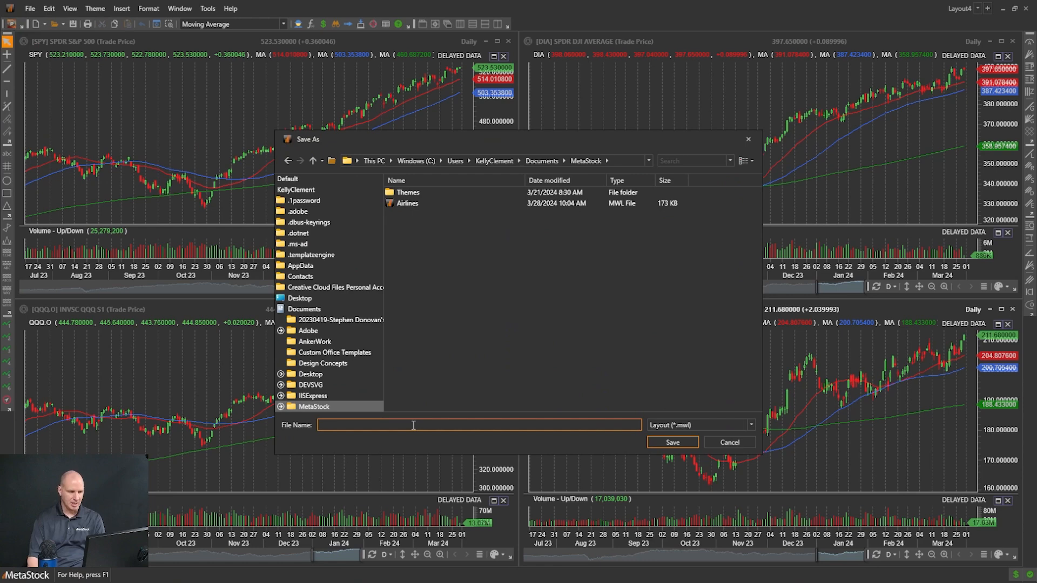
text(SEc)
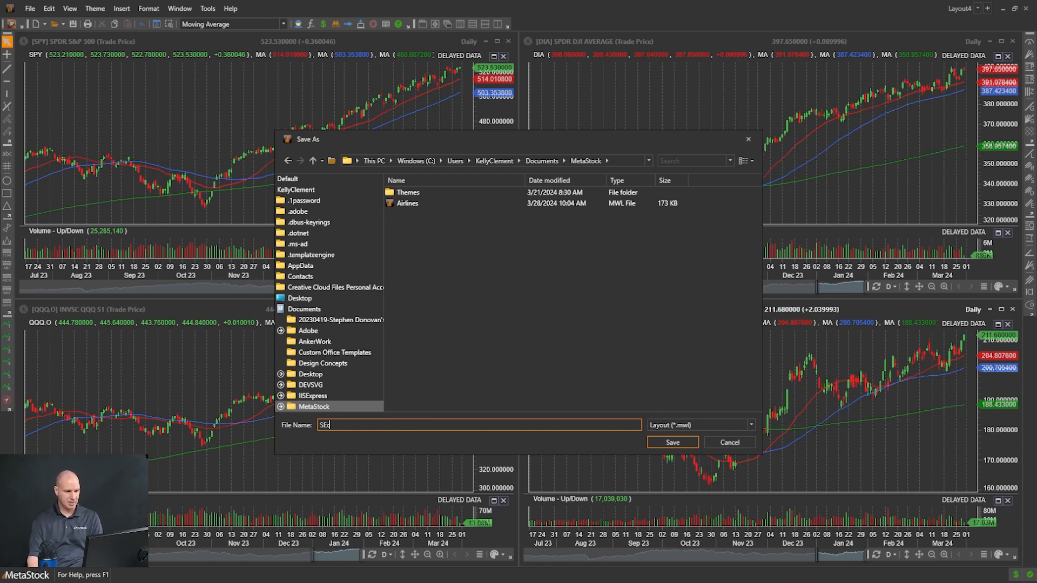
text(Sec)
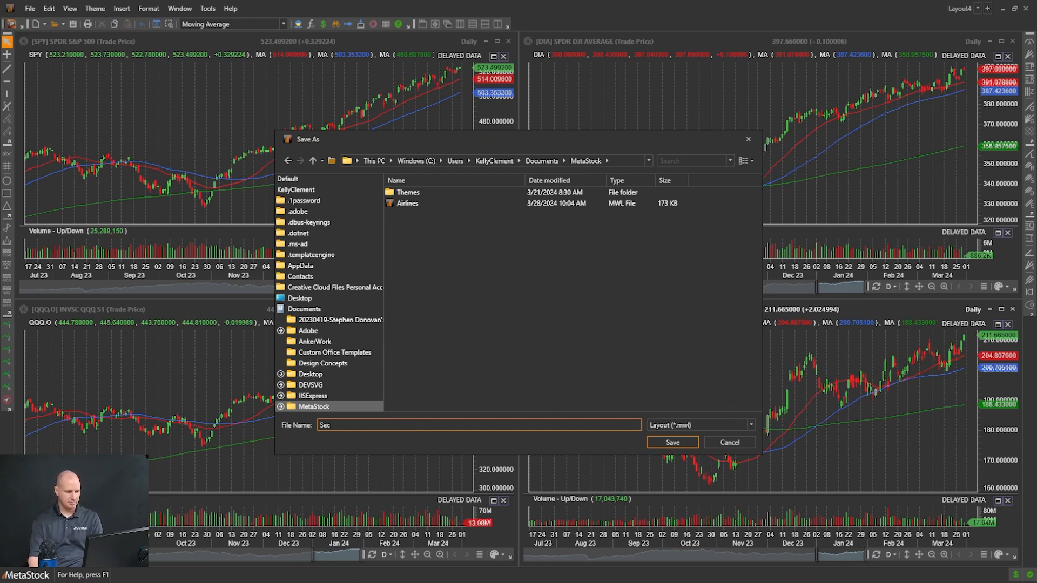
text(Sector ETF)
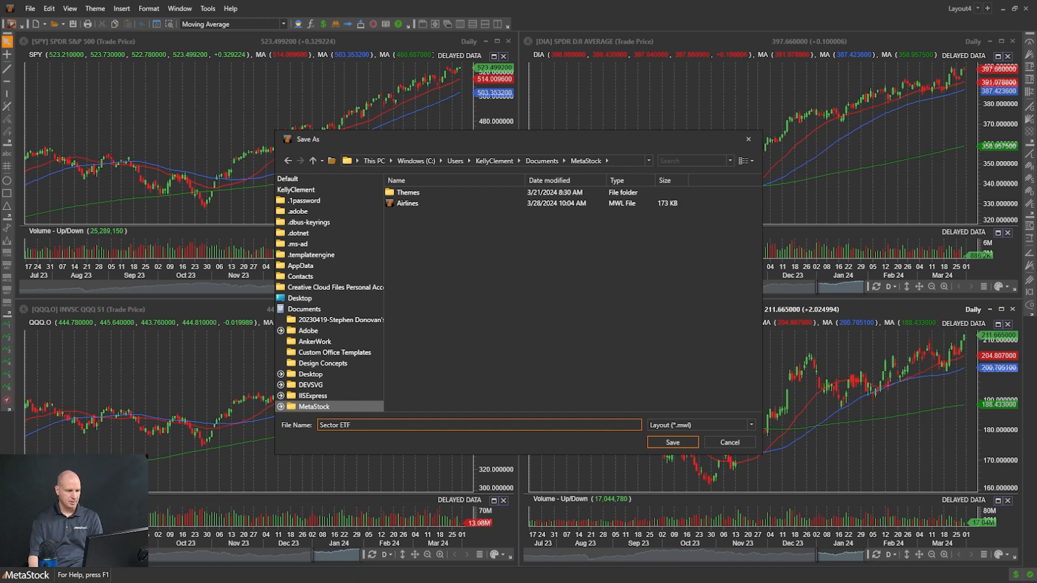
text(Mar)
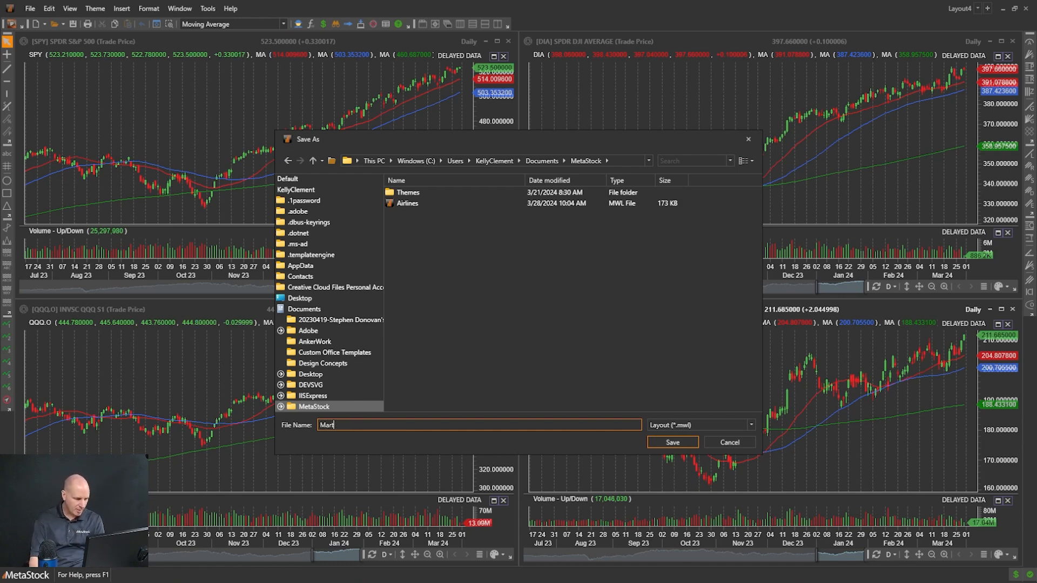
text(Market ETF)
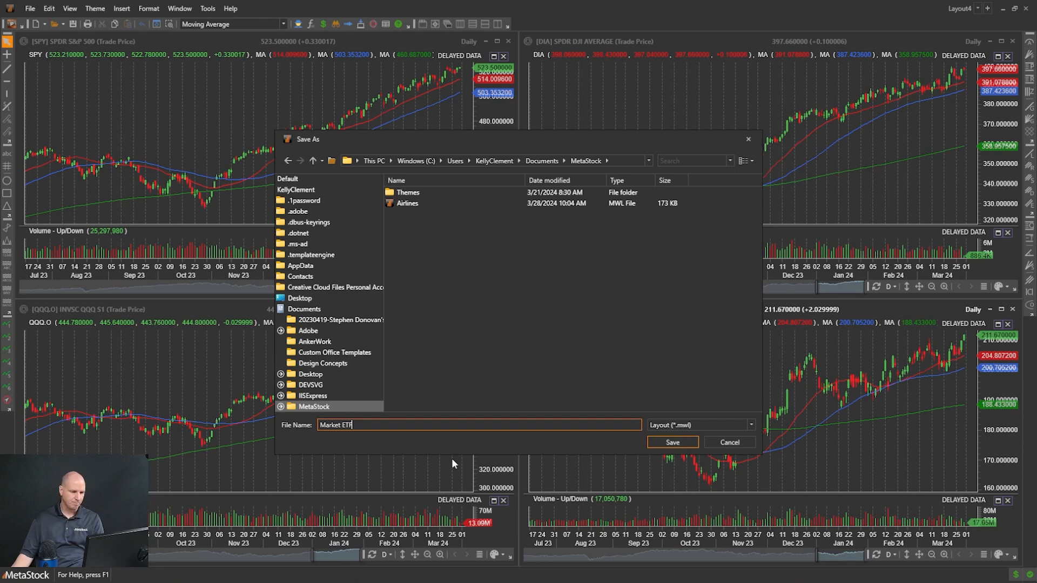
click(672, 442)
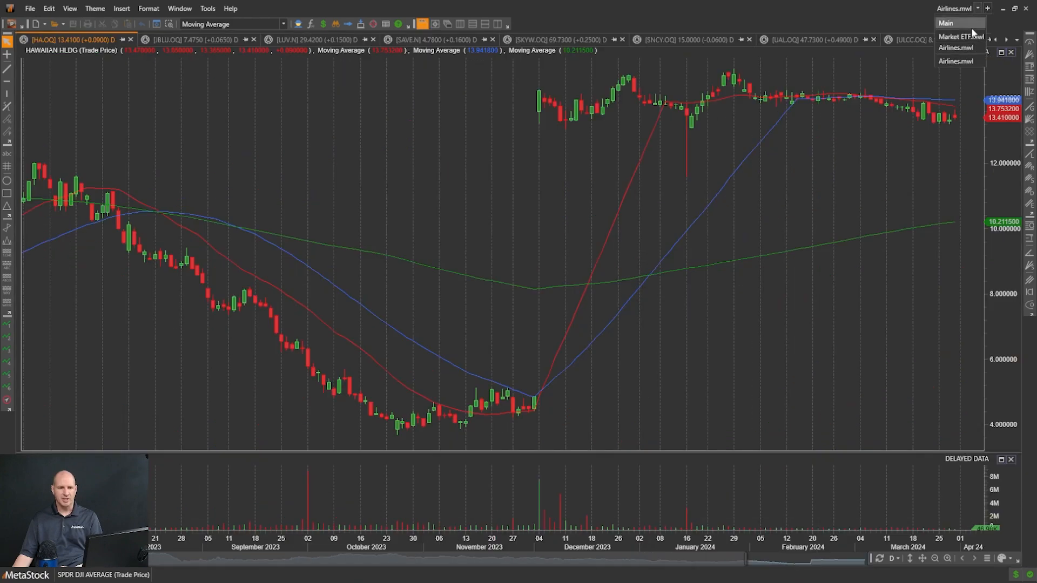
click(959, 37)
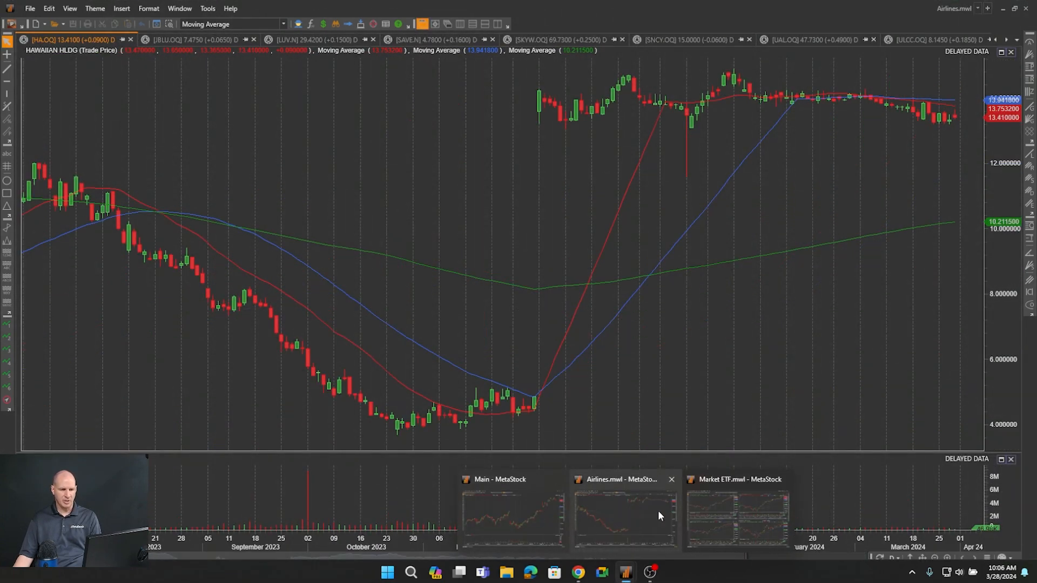
click(511, 515)
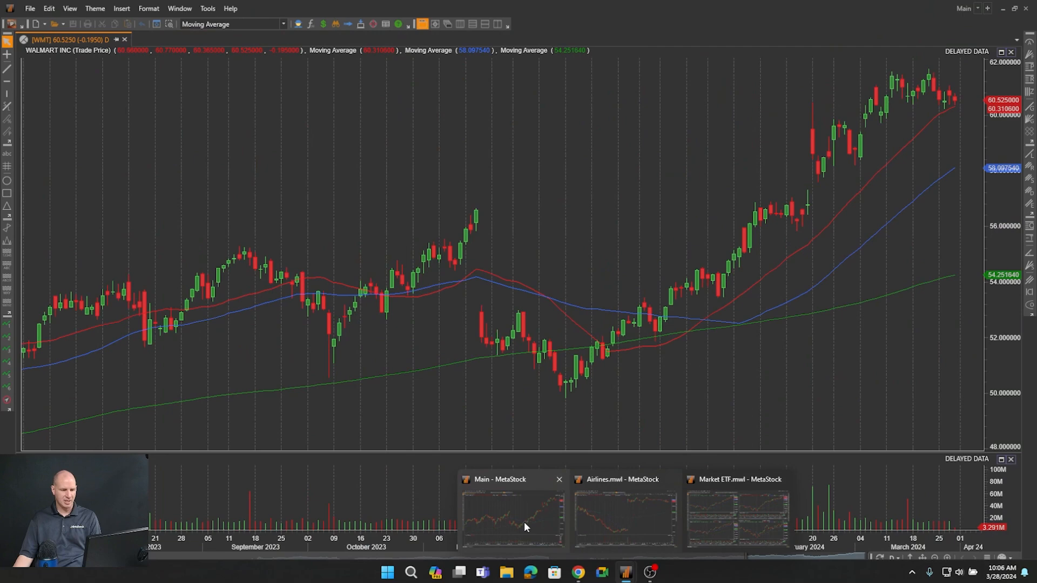
click(736, 512)
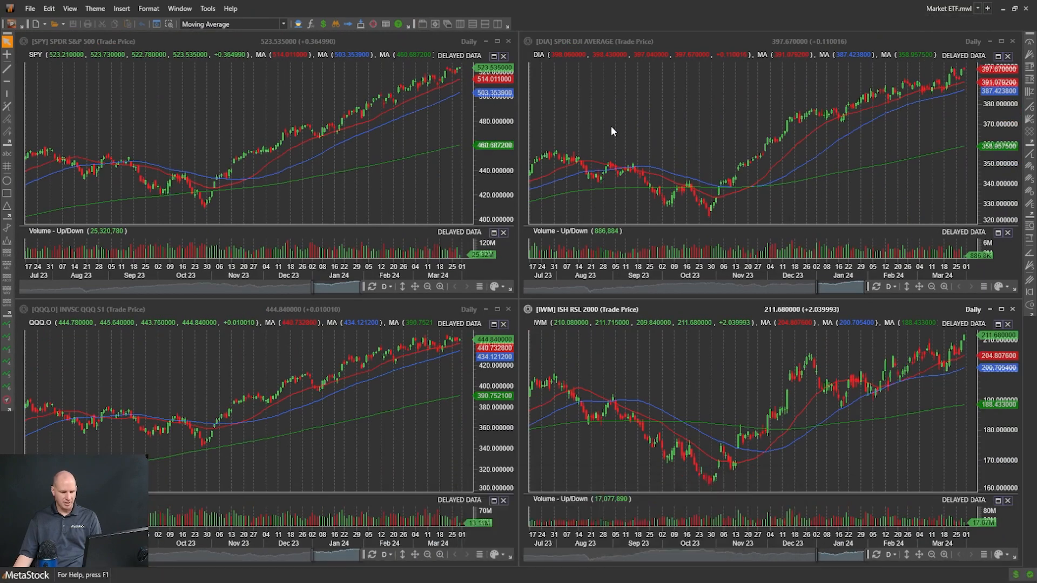
key(alt+tab)
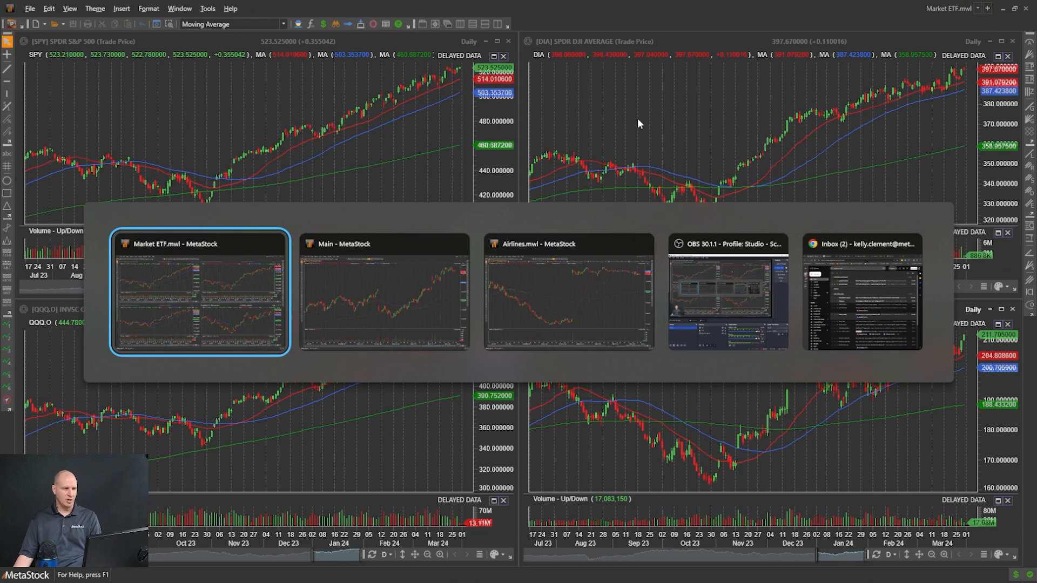
click(567, 294)
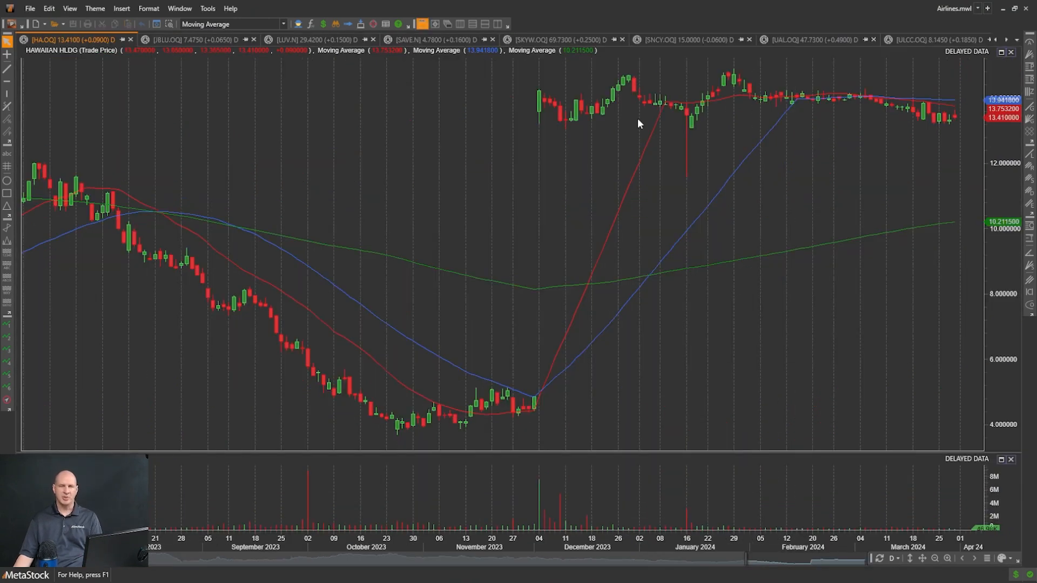